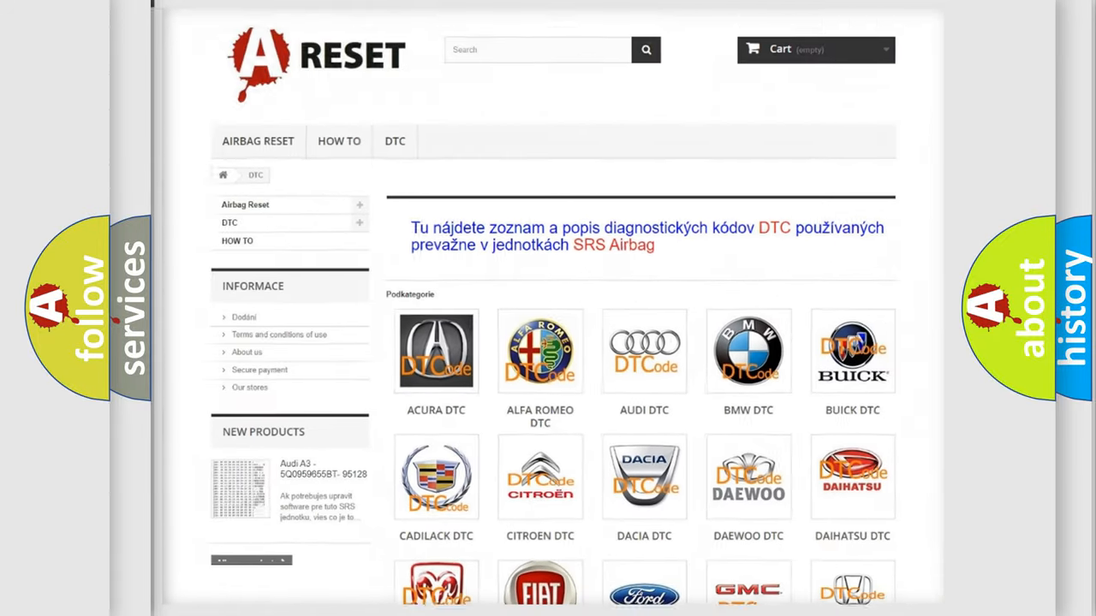
Step: Scroll down the Ford DTC code list to reach code C004464
scroll(down, 3)
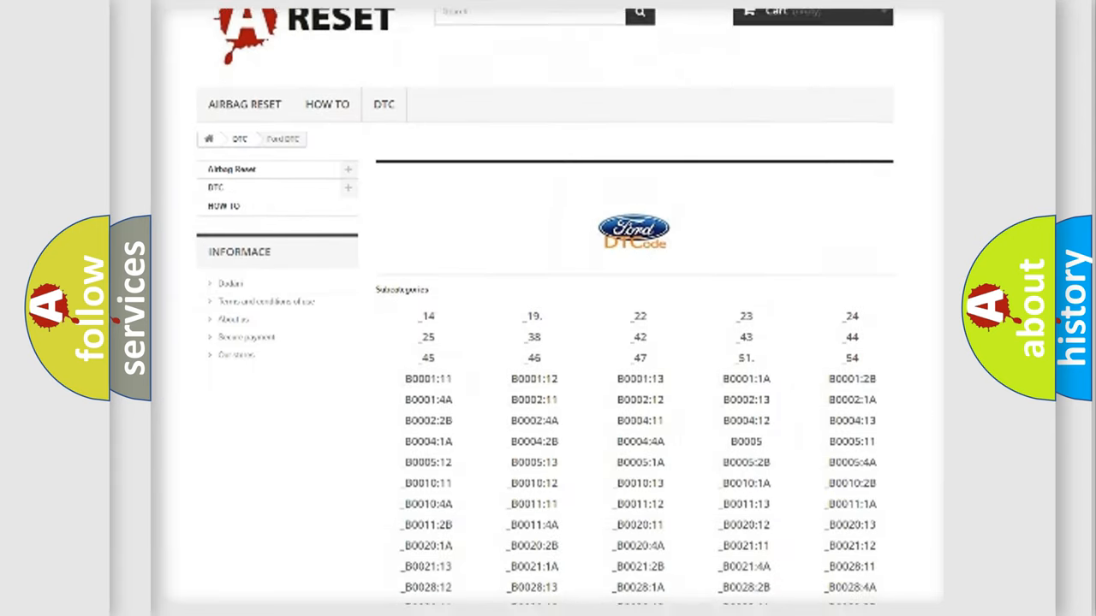
scroll(down, 3)
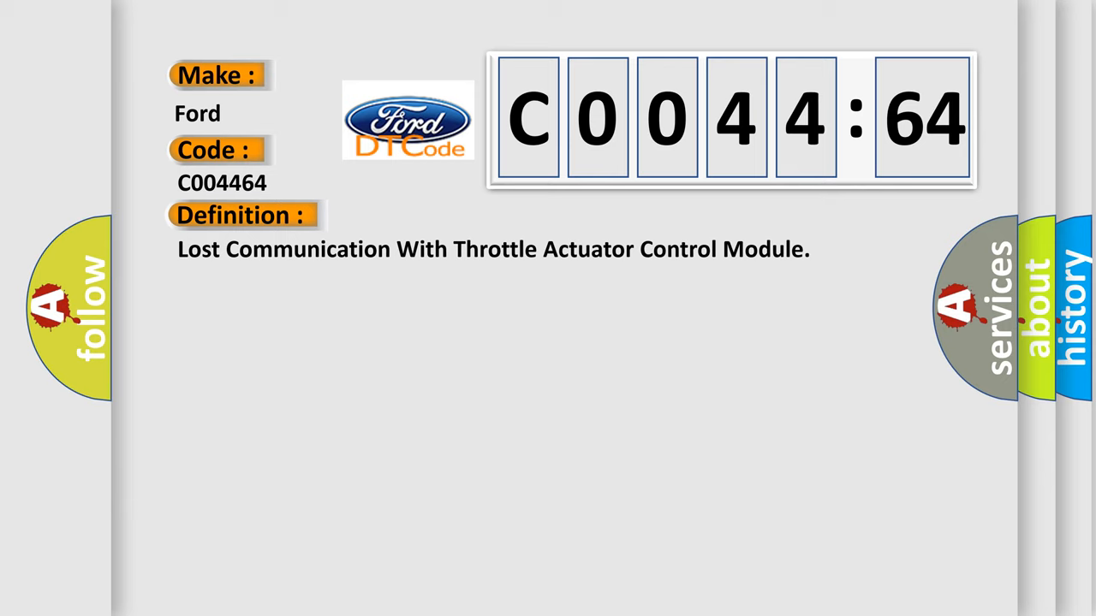
Step: Reveal the Description field for code C004464 on the card
click(445, 215)
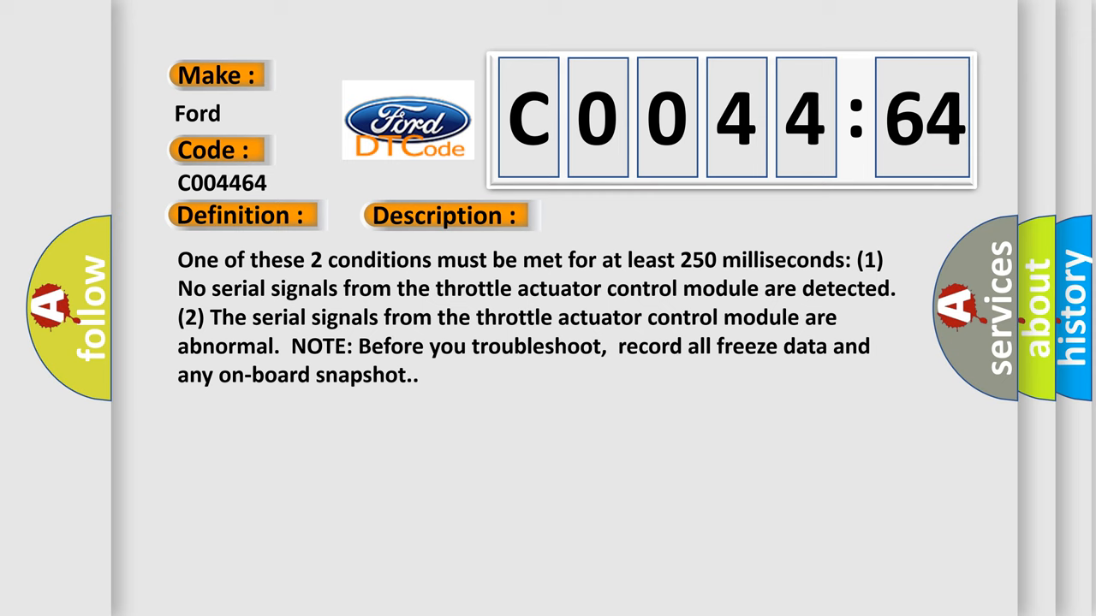
Step: Reveal the Cause field listing throttle actuator wiring, relay, module or PCM faults
click(630, 216)
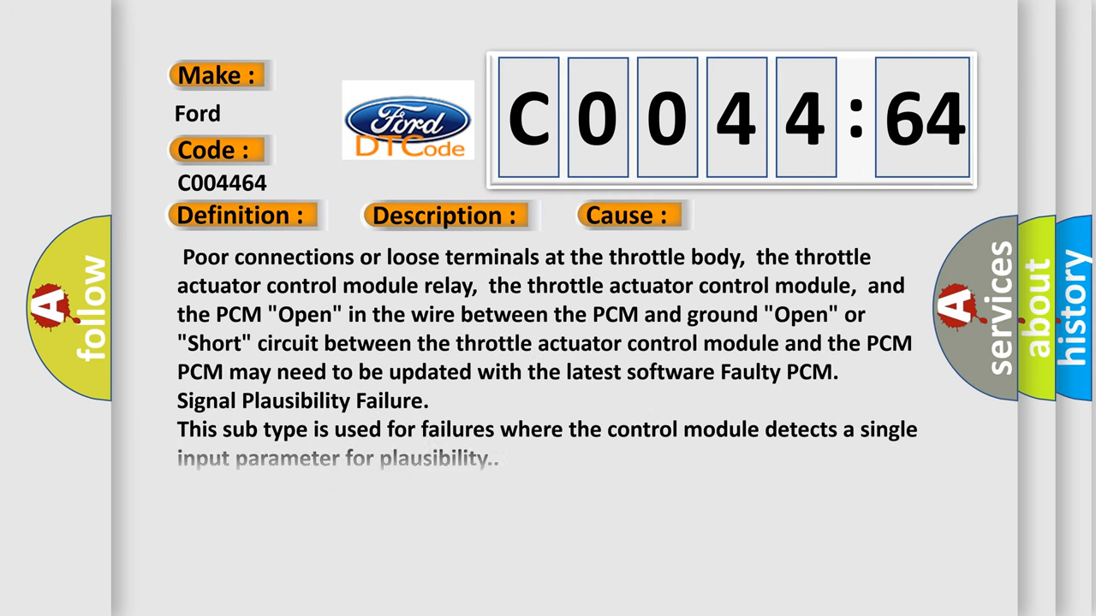